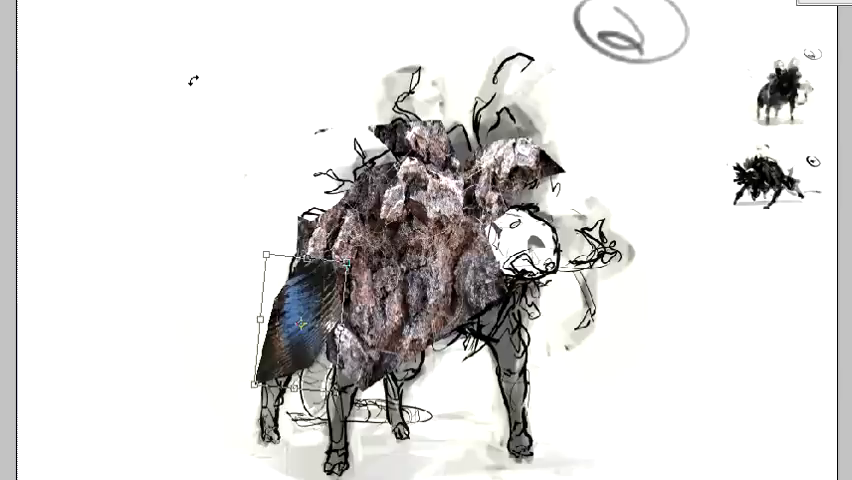
# Step: Move the blue texture patch from the creature's hindquarters onto its chest beneath the head
pyautogui.moveTo(296, 320); pyautogui.dragTo(544, 340)
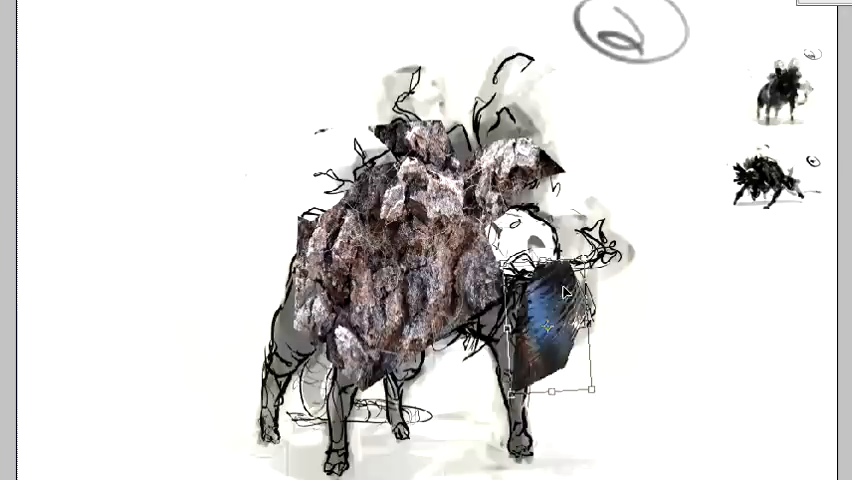